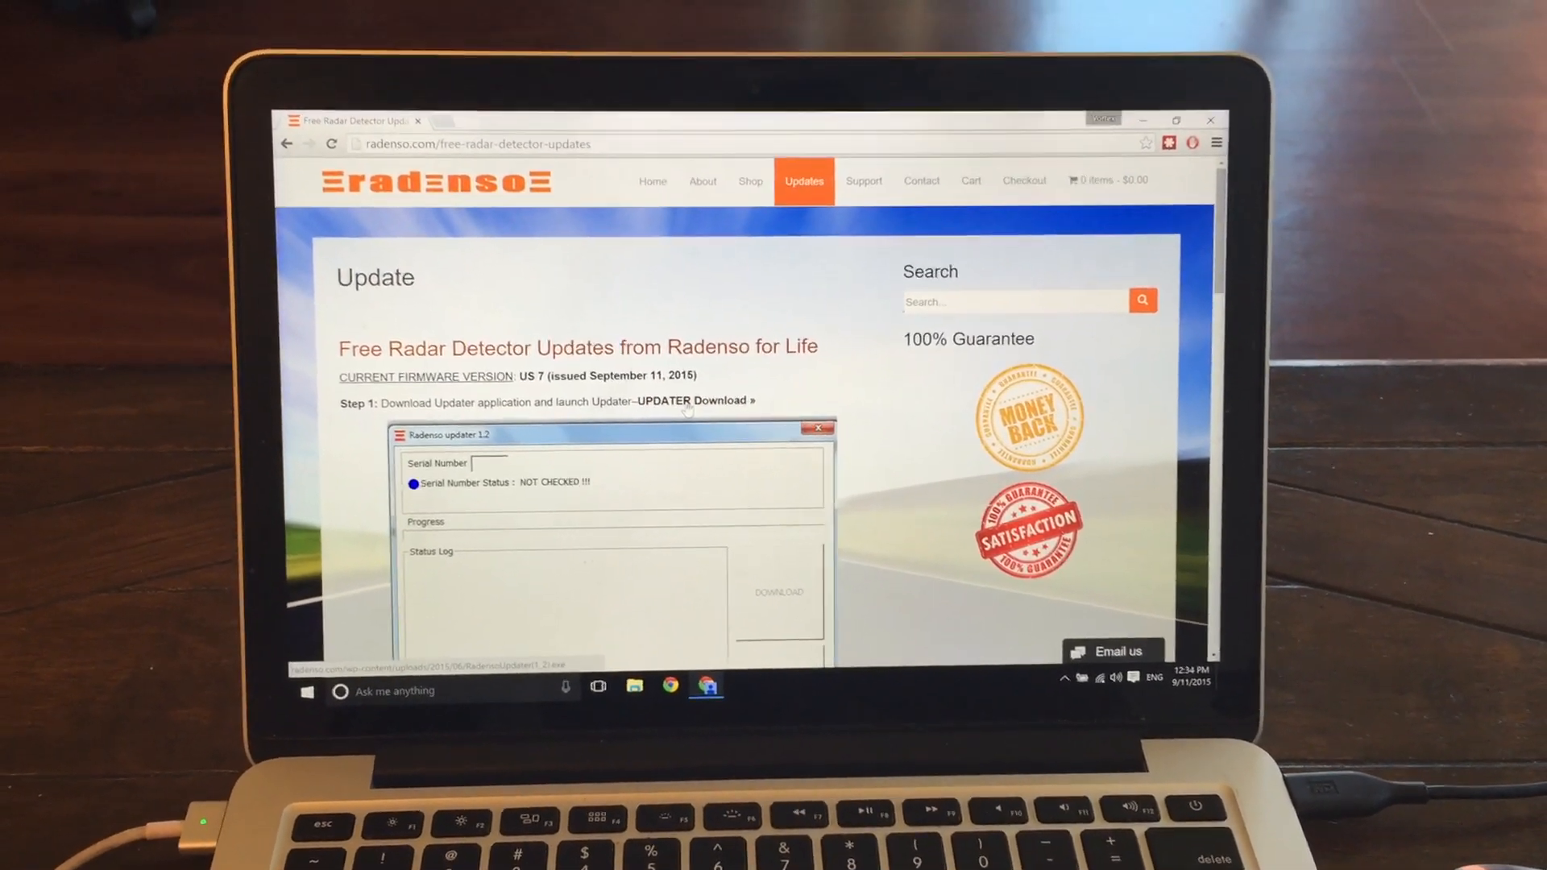
- Download the Radenso Updater application from the Step 1 'UPDATER Download' link
click(686, 401)
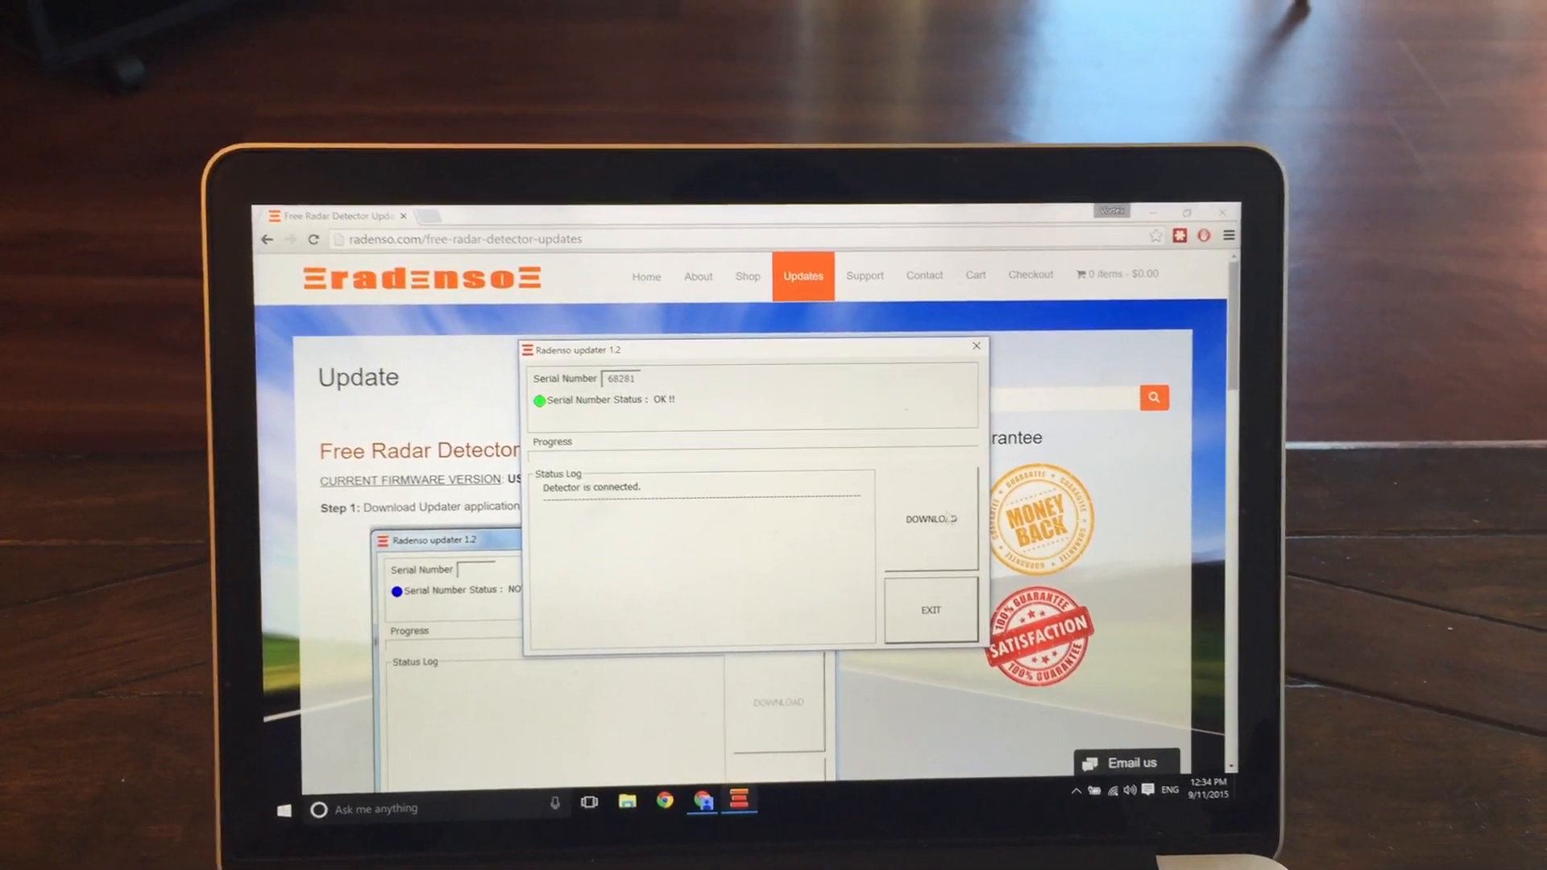
- Download the voice, database, radar firmware and firmware files to the detector until 'Downloading OK', then exit the updater
click(928, 519)
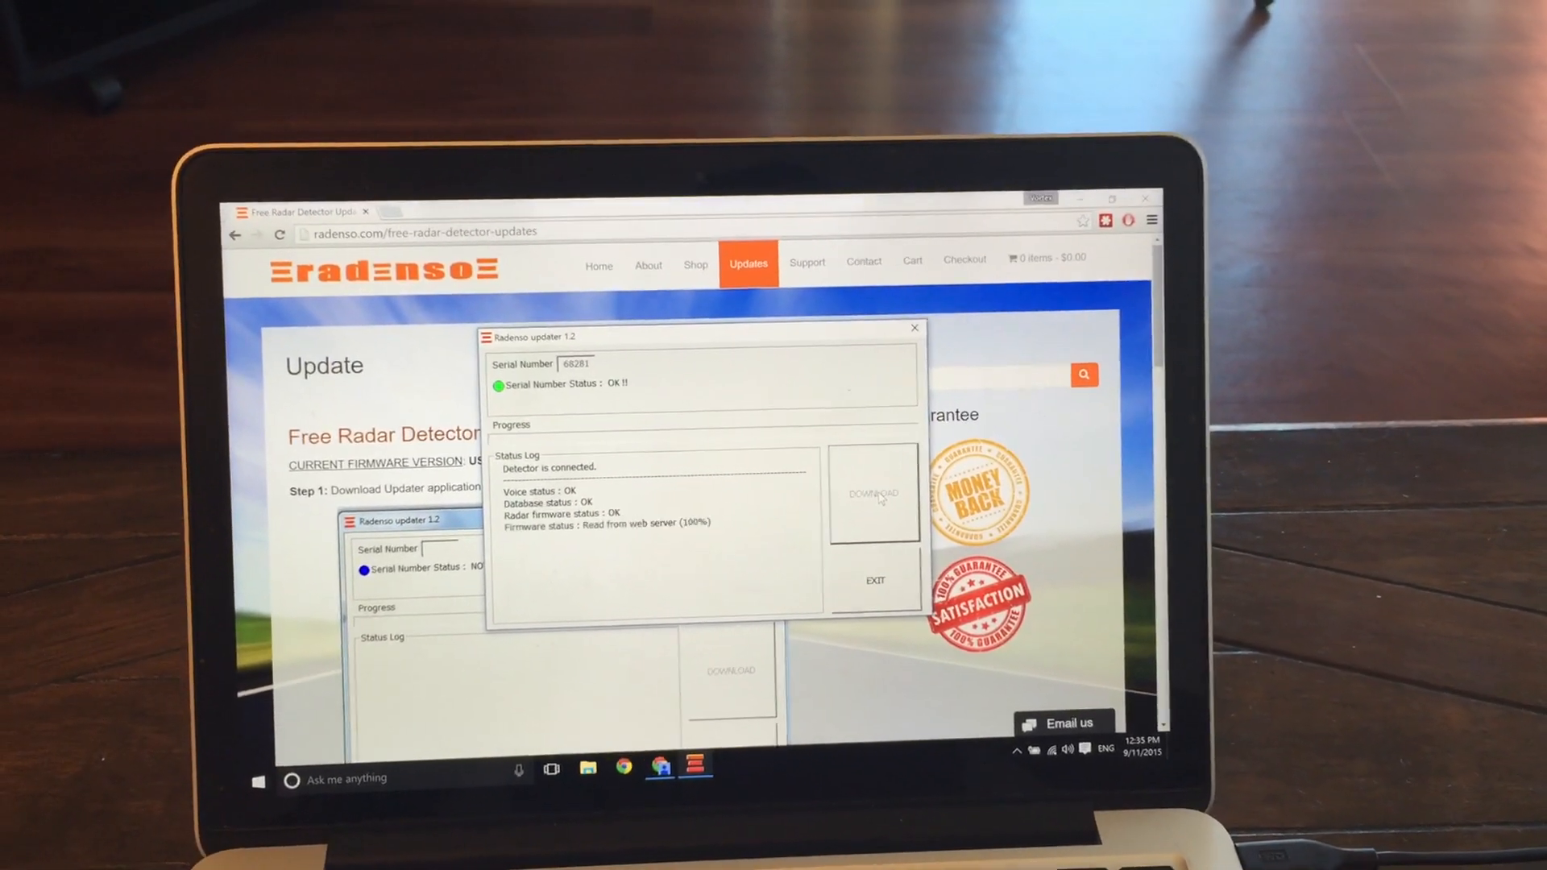
click(872, 493)
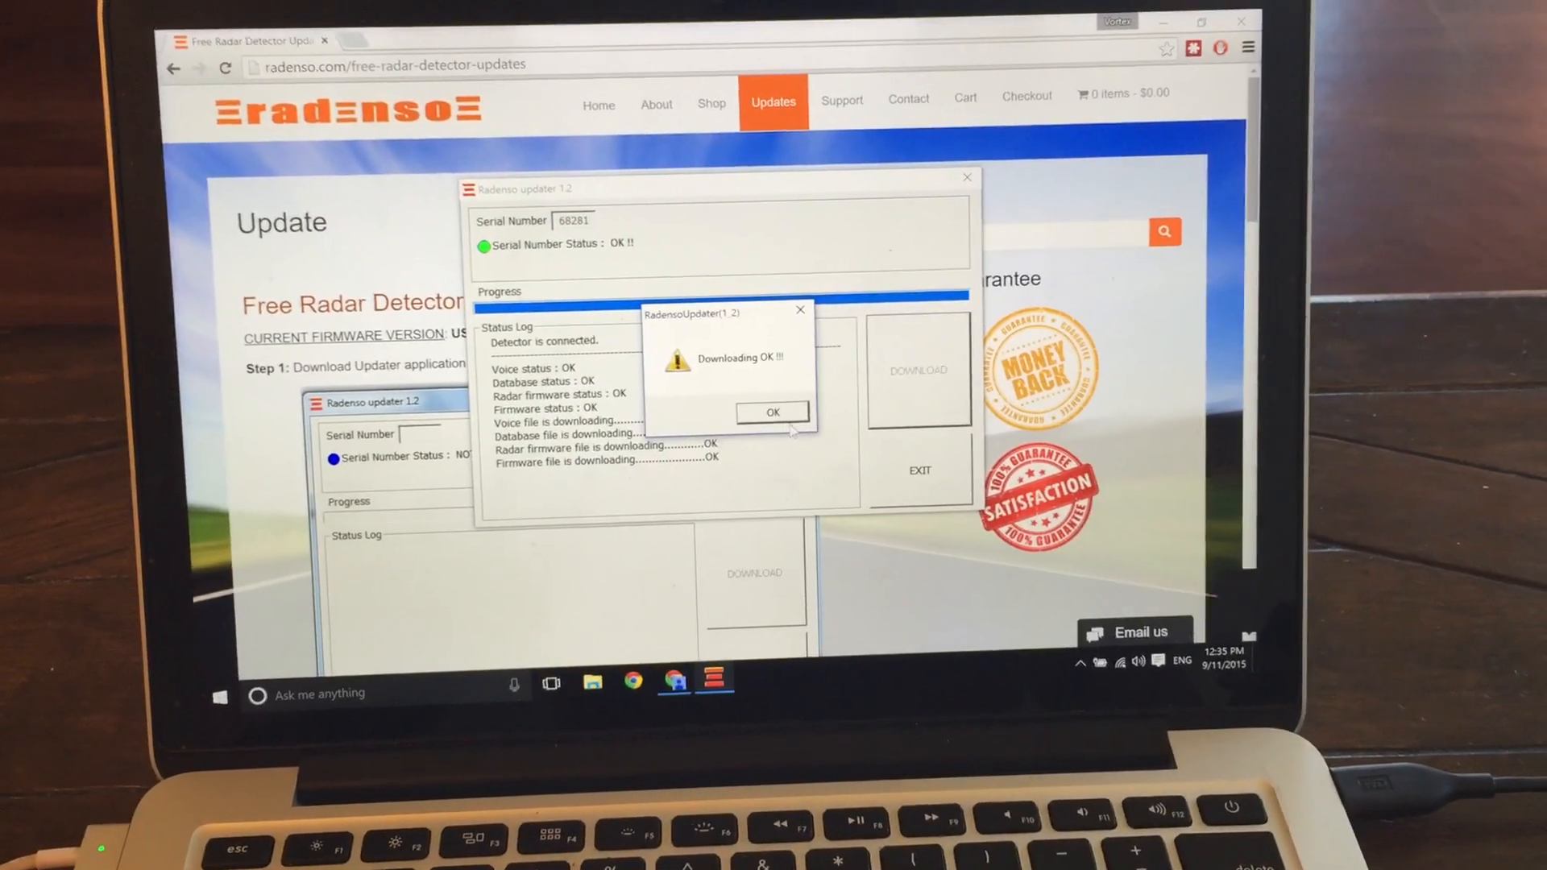
click(772, 413)
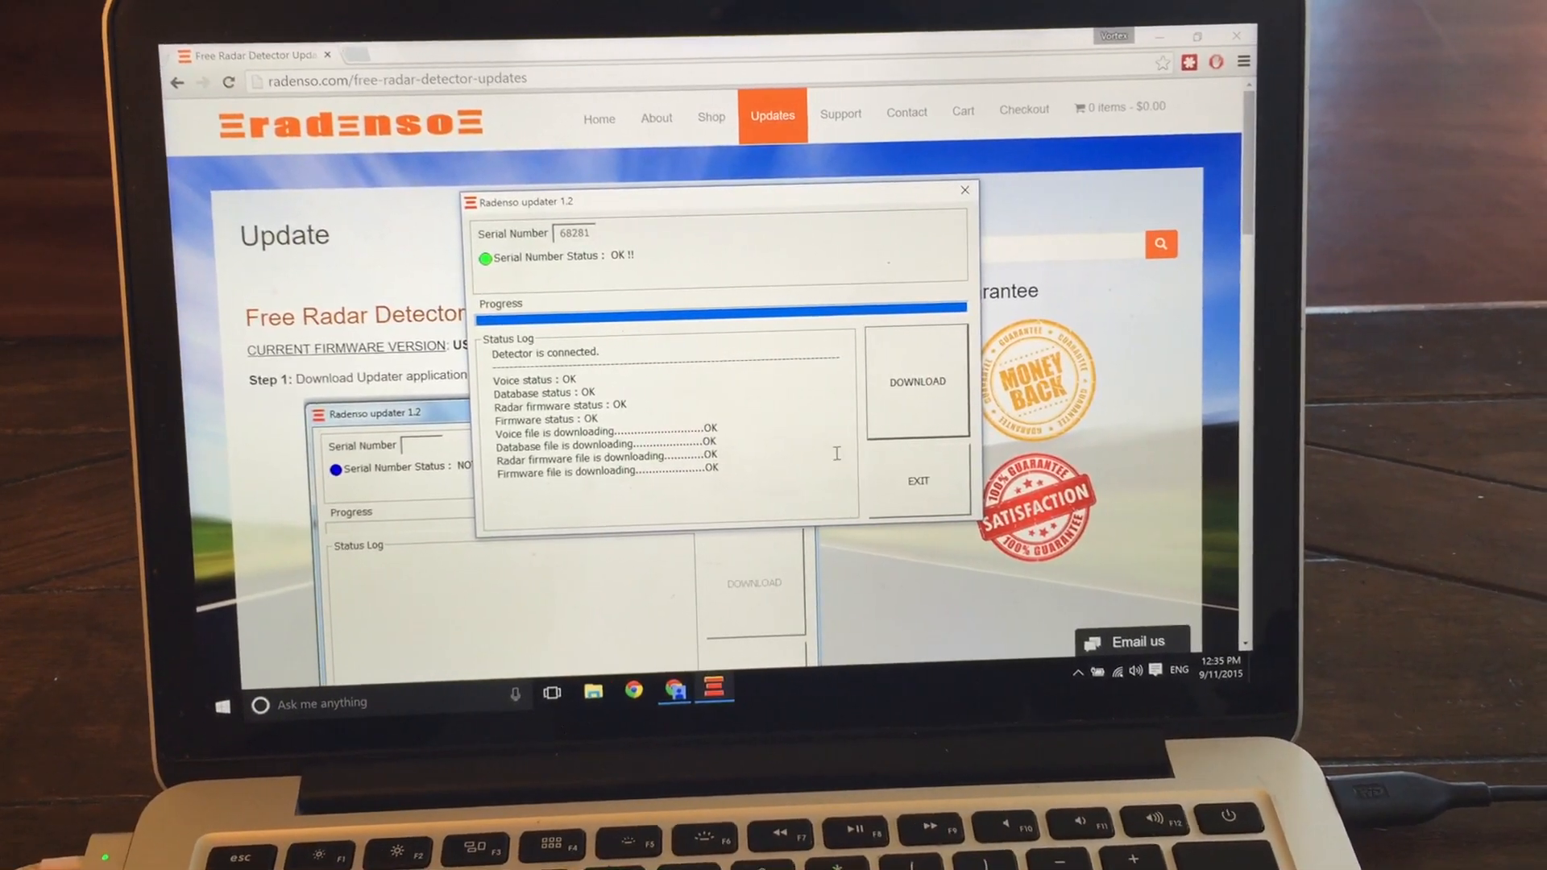
click(964, 190)
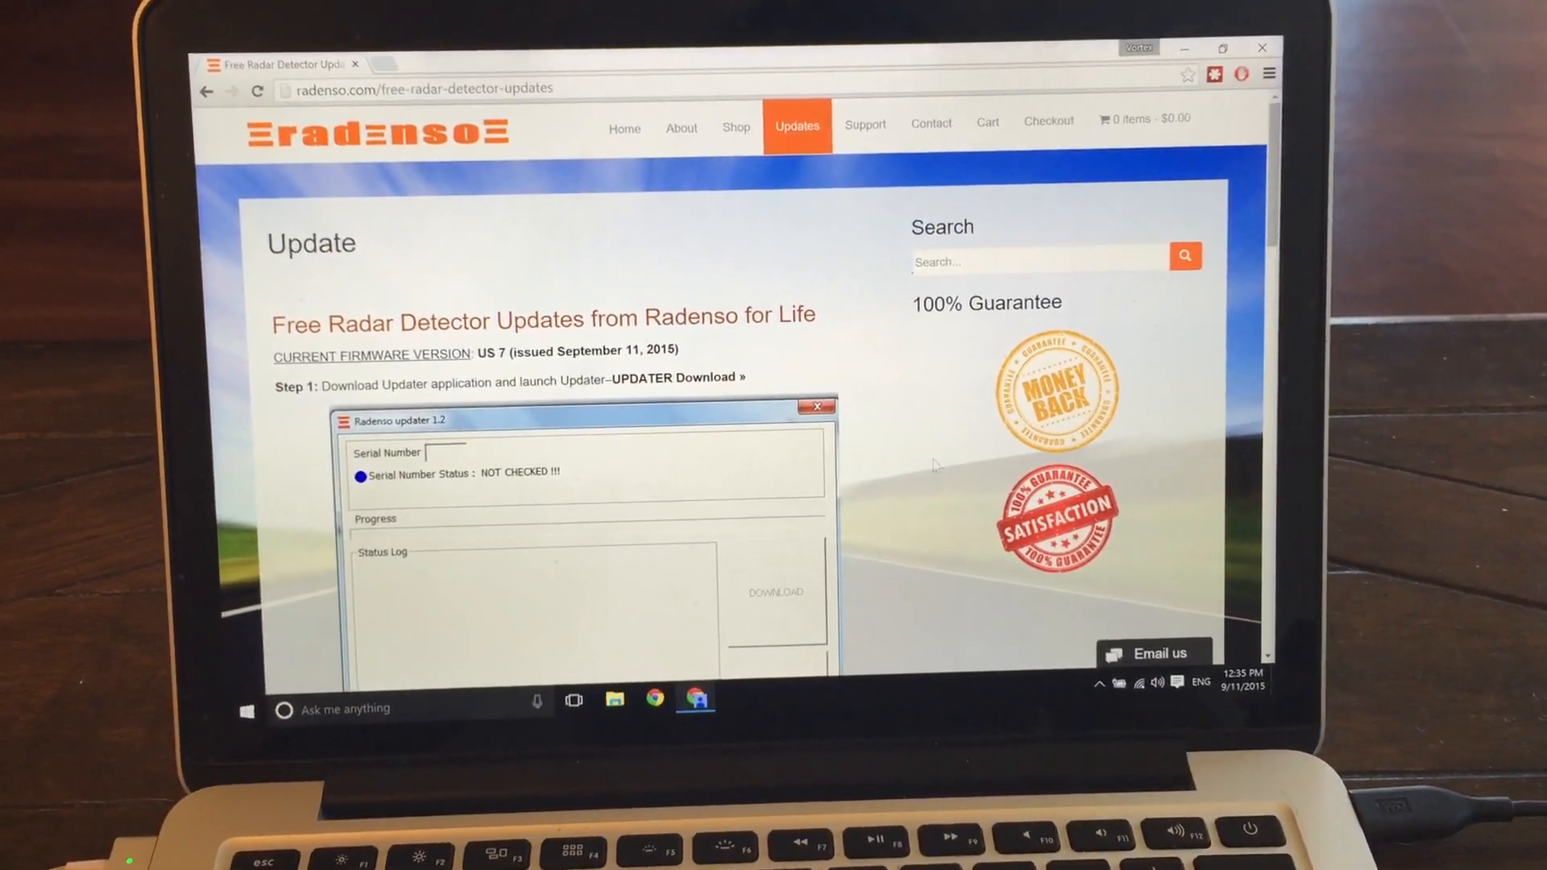